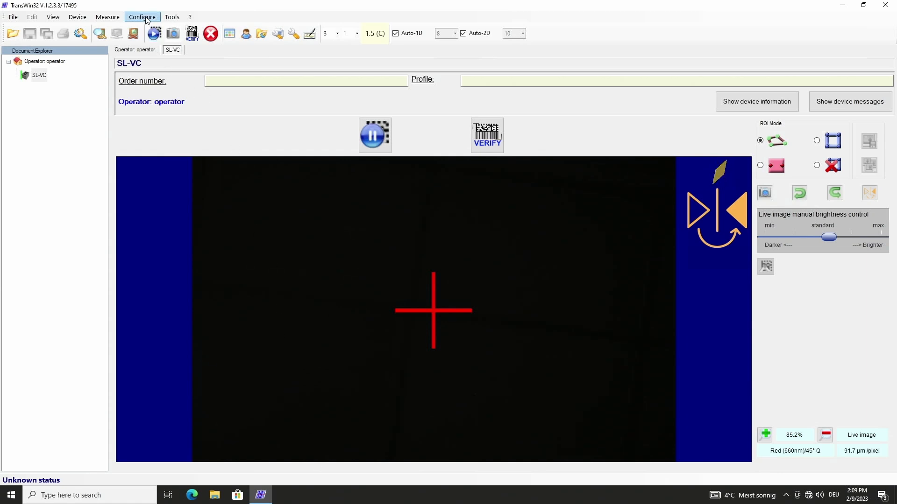
Step: Confirm 40-day calibration expiry and normal users allowed in the adjustment and calibration settings
click(142, 16)
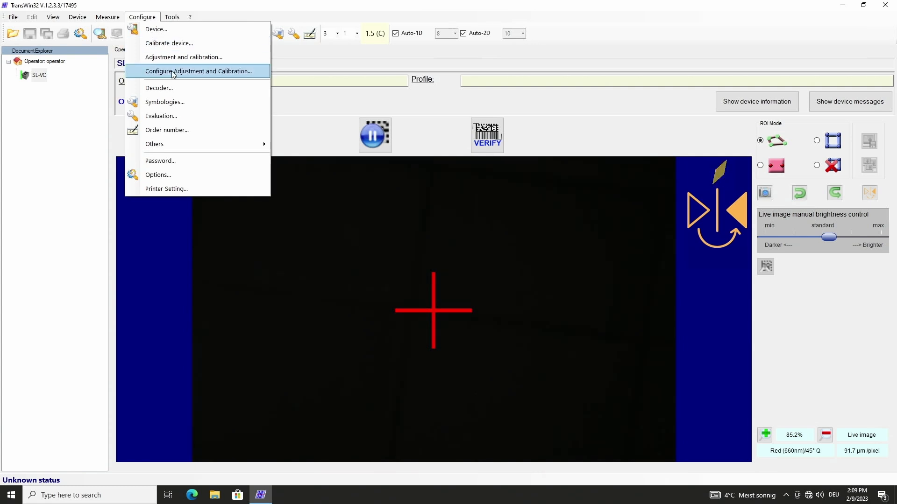
click(197, 71)
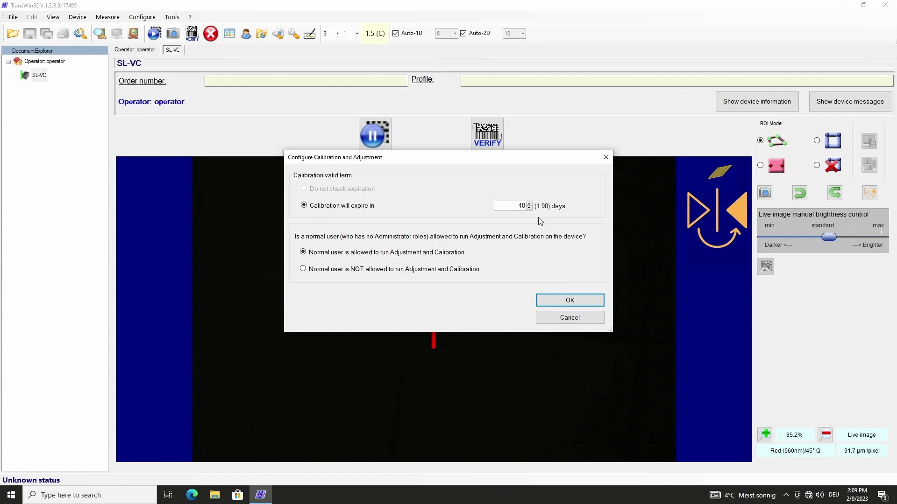
click(569, 300)
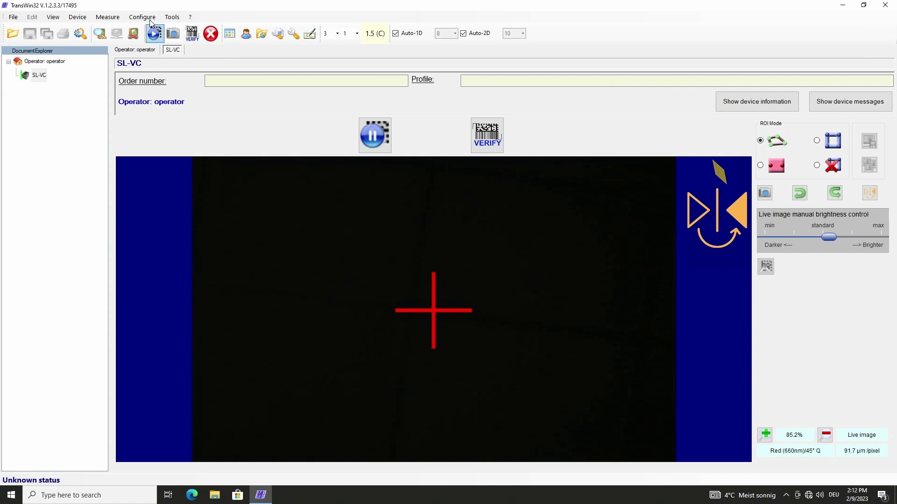
Step: Launch the adjustment and calibration wizard and continue past the all-invalid status overview
click(141, 16)
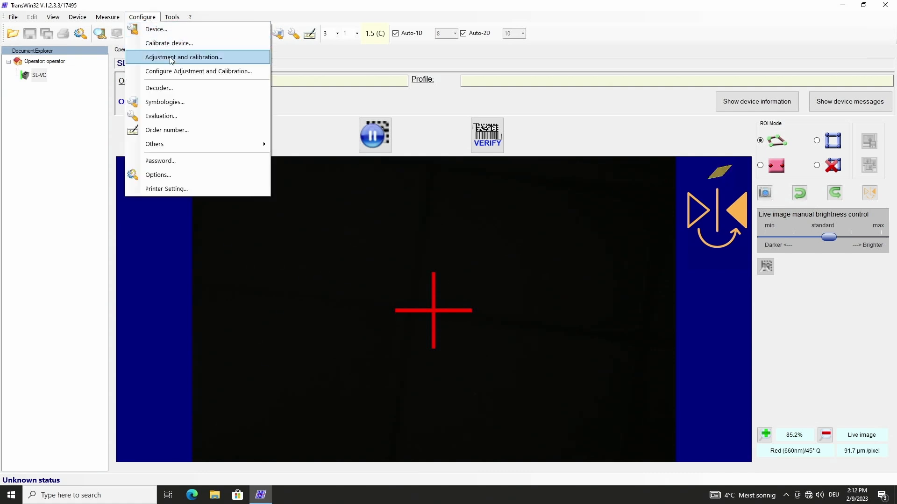
click(183, 56)
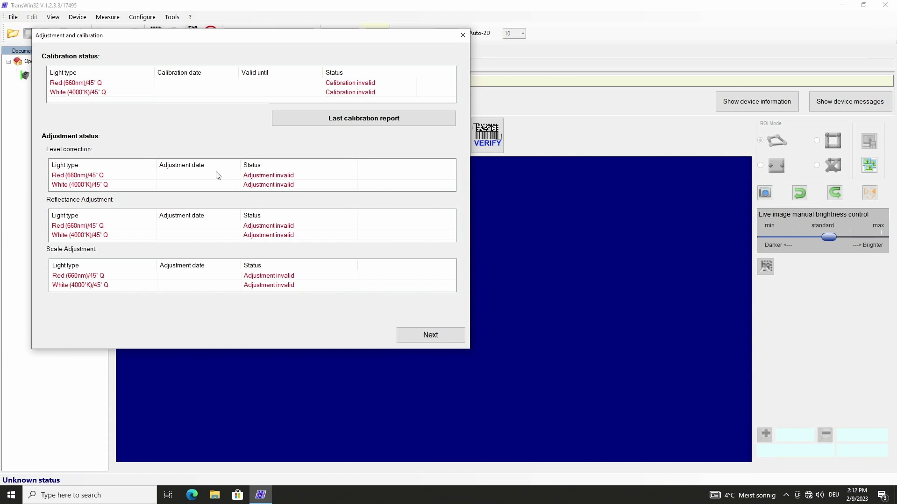
mouse_move(333, 222)
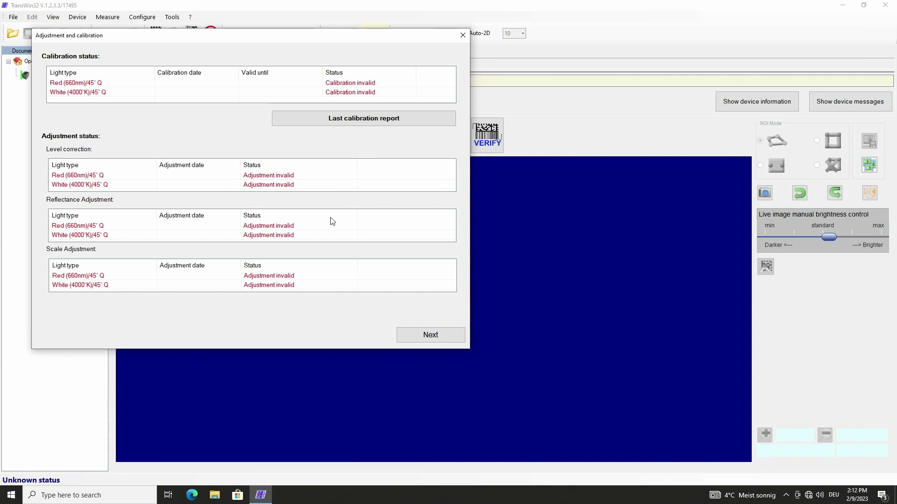
click(430, 334)
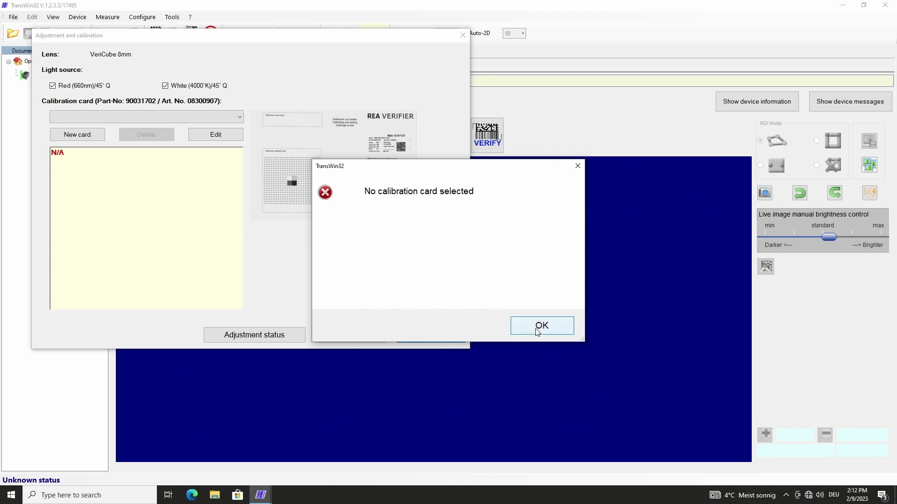
Step: Dismiss the warning and enter card serial 4224 with production date 1 February 2022
click(541, 325)
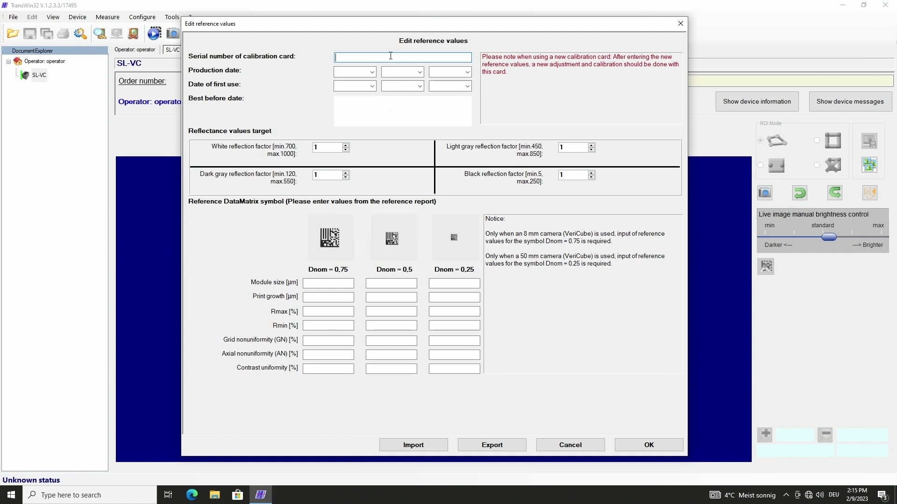
text(4224)
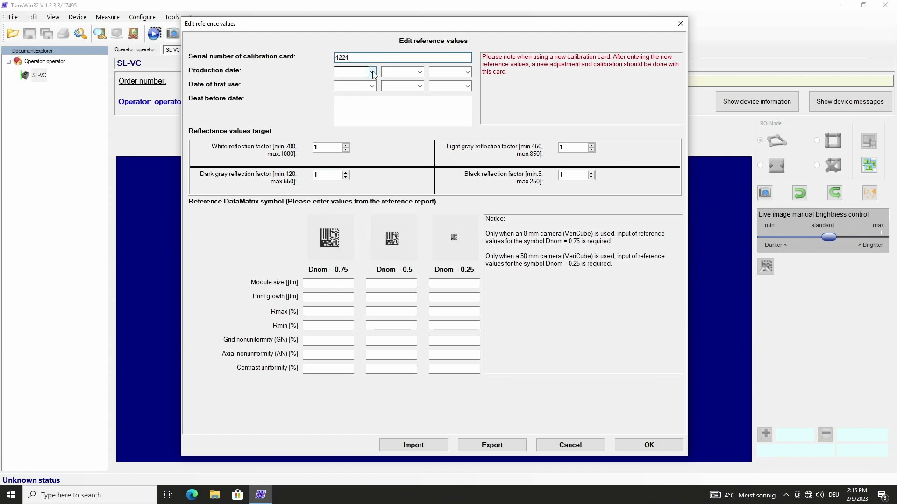
text(2022)
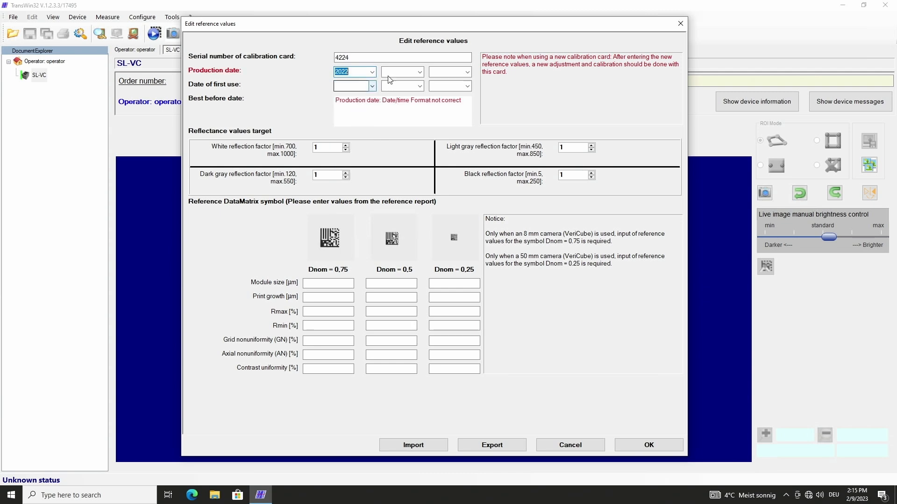
click(419, 72)
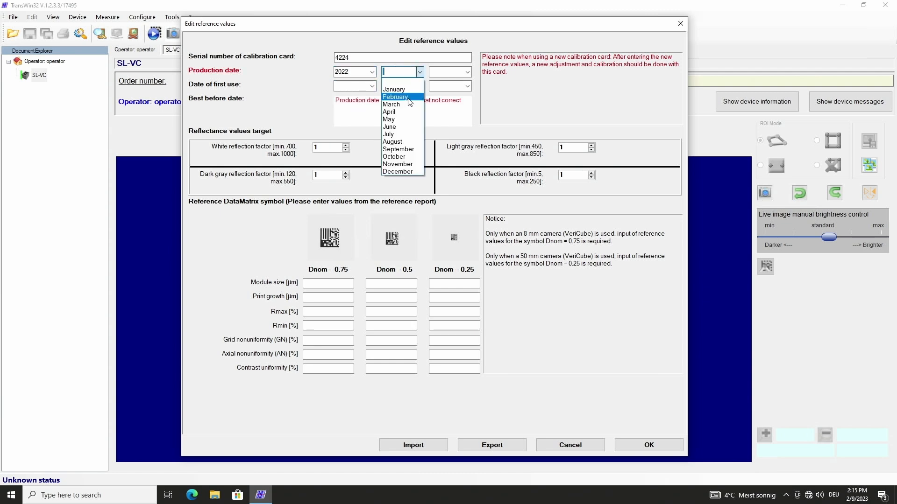
click(395, 96)
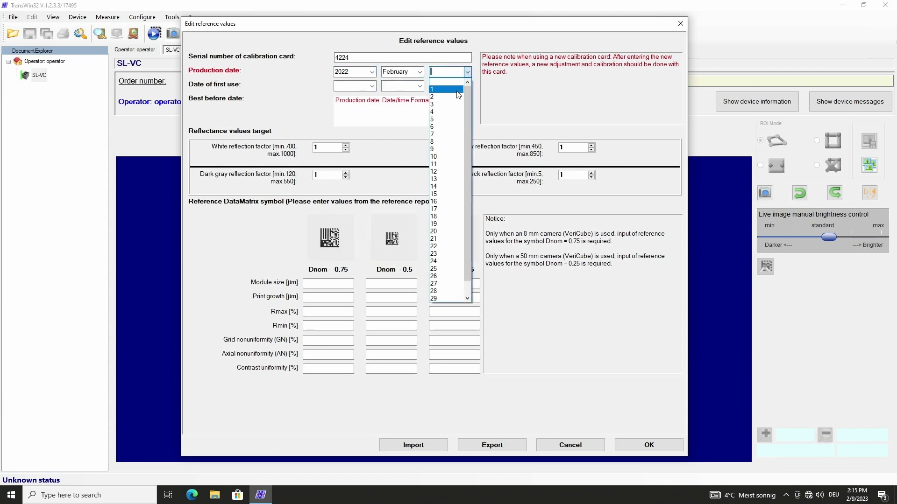
click(433, 88)
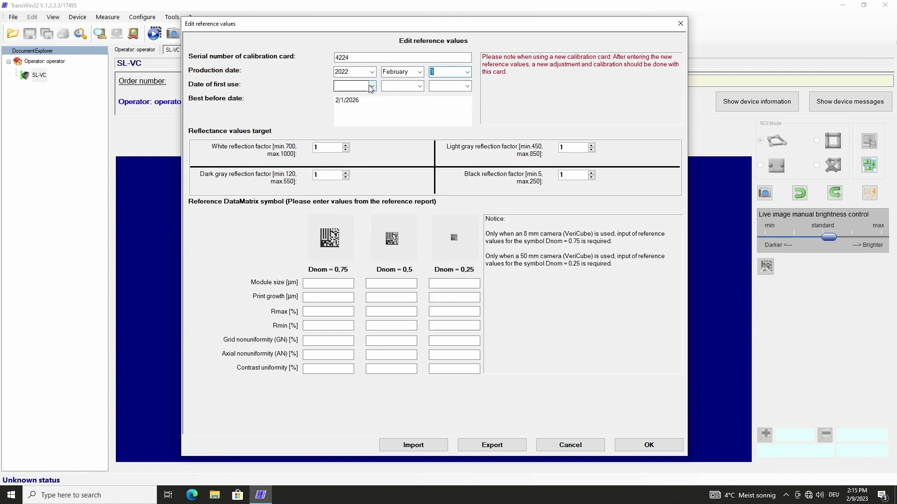
Step: Set the card's first-use date to 9 February 2023
click(371, 86)
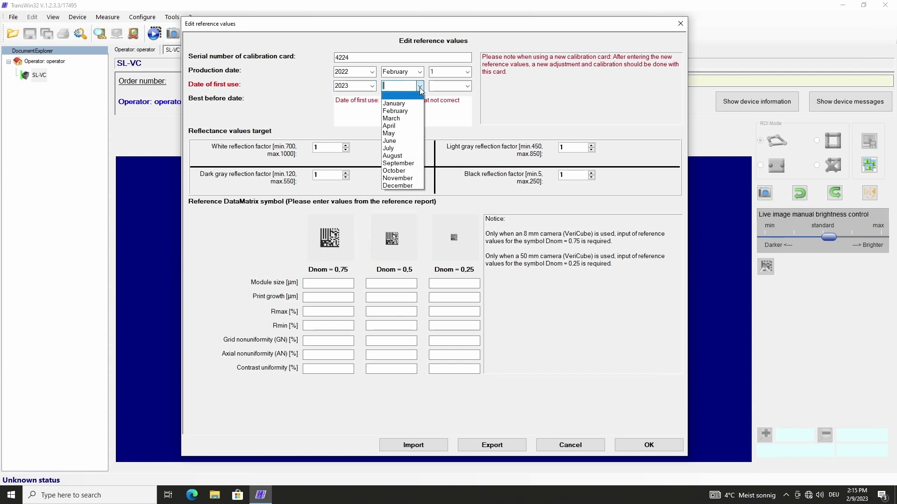
click(394, 110)
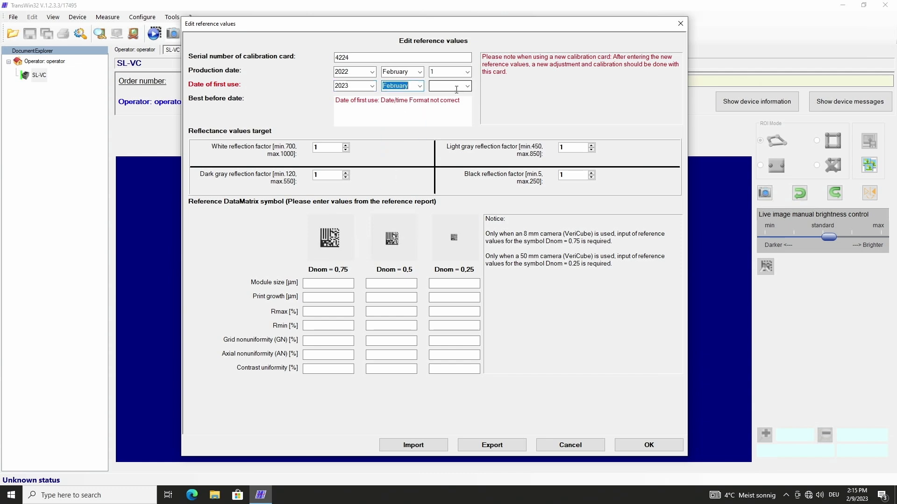
click(467, 85)
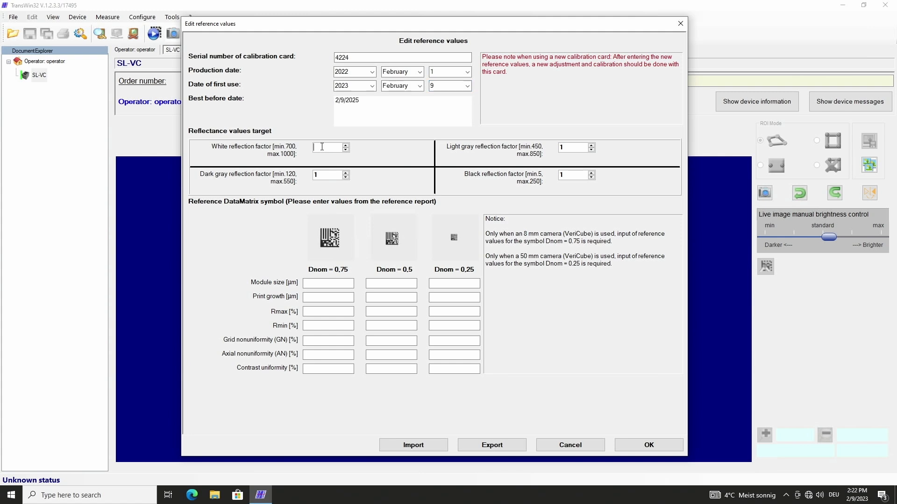
Step: Enter reflectance targets white 884, light gray 545, dark gray 176 and black 3
text(884)
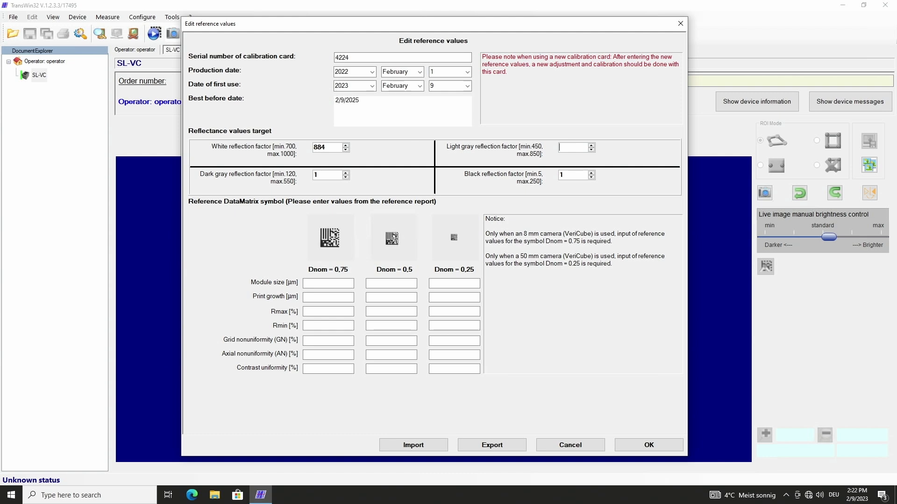
text(545)
click(330, 174)
text(76)
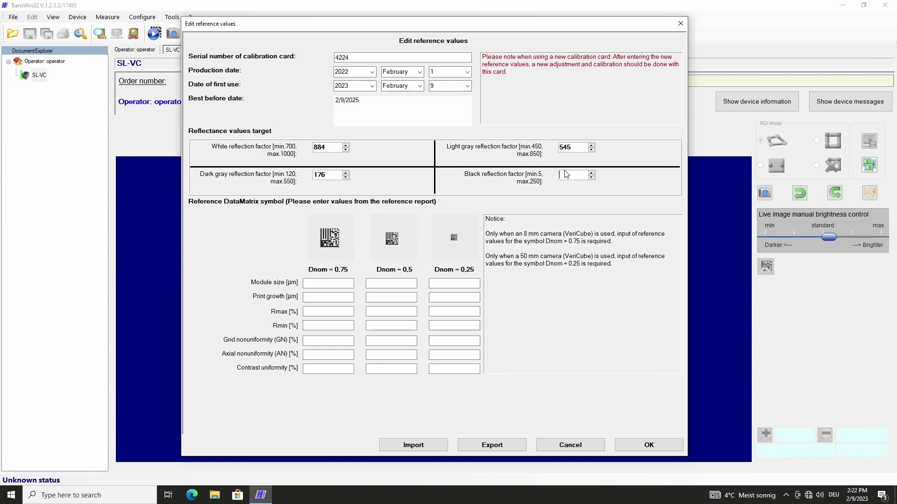
text(3)
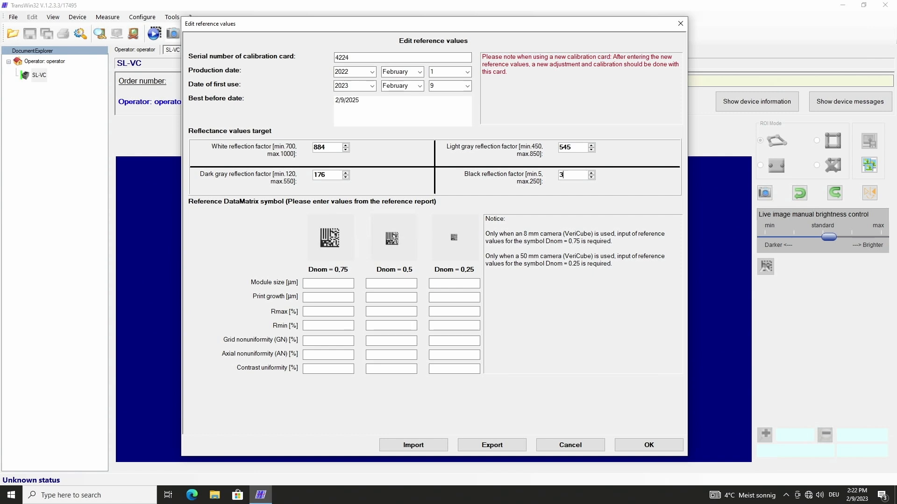
click(491, 445)
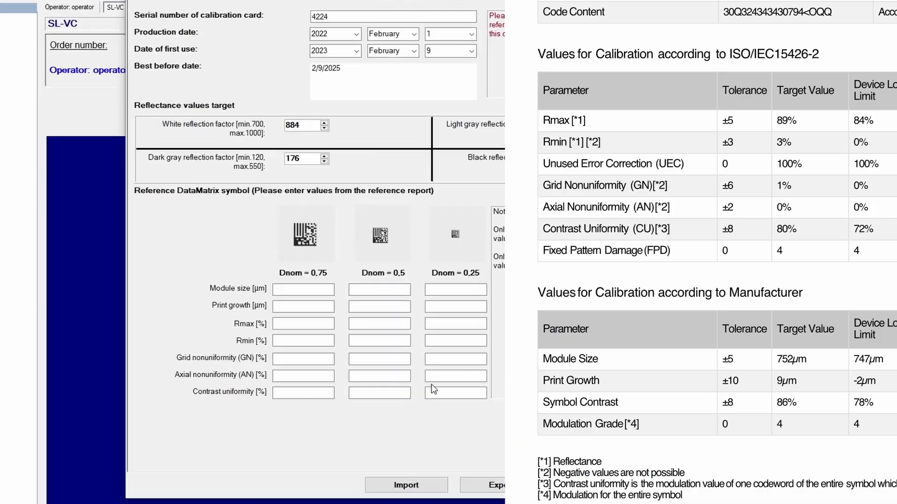
Step: Fill the Dnom 0.75 reference column (GN, AN, contrast uniformity 80) and most Dnom 0.5 values
text(752)
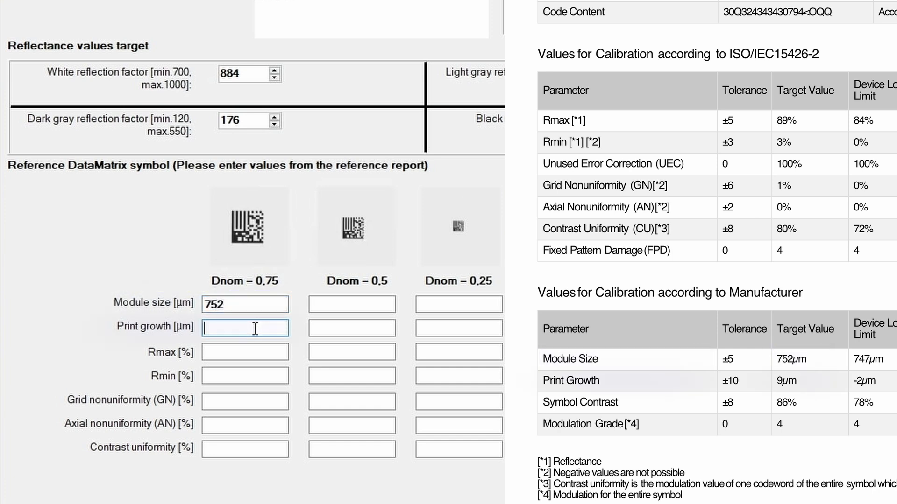
text(9)
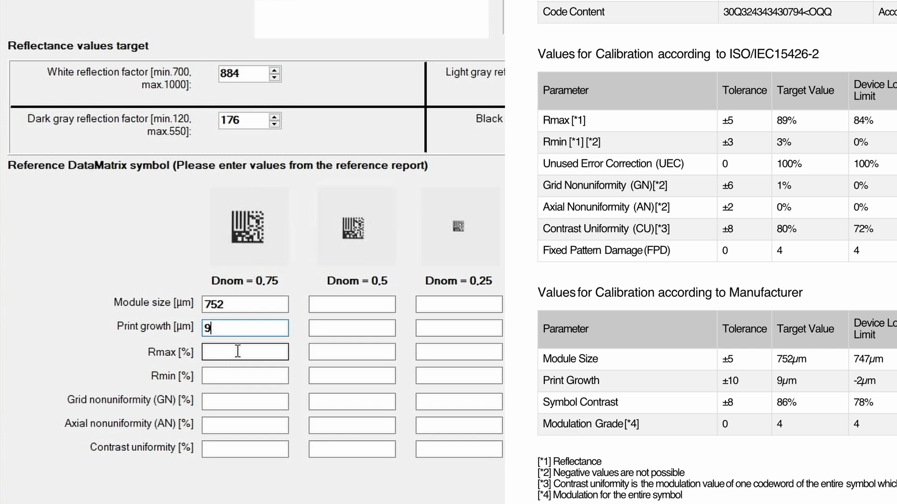
text(89)
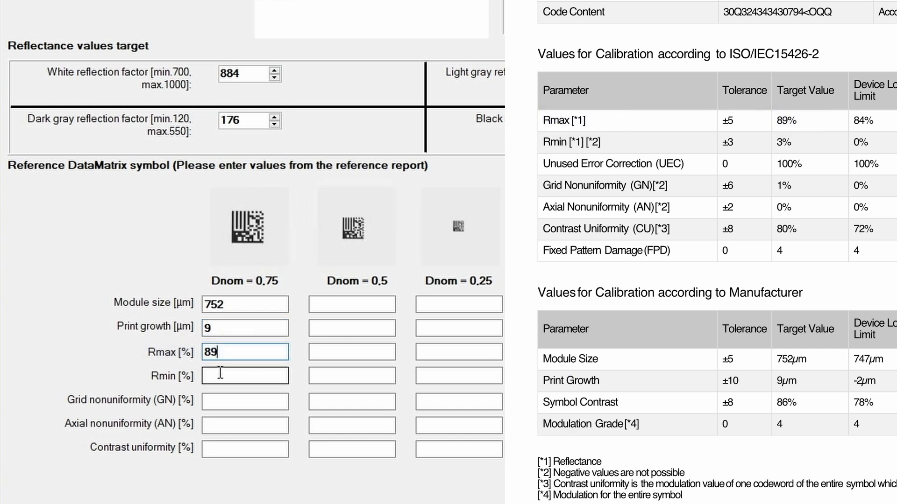
text(3)
click(245, 401)
text(1)
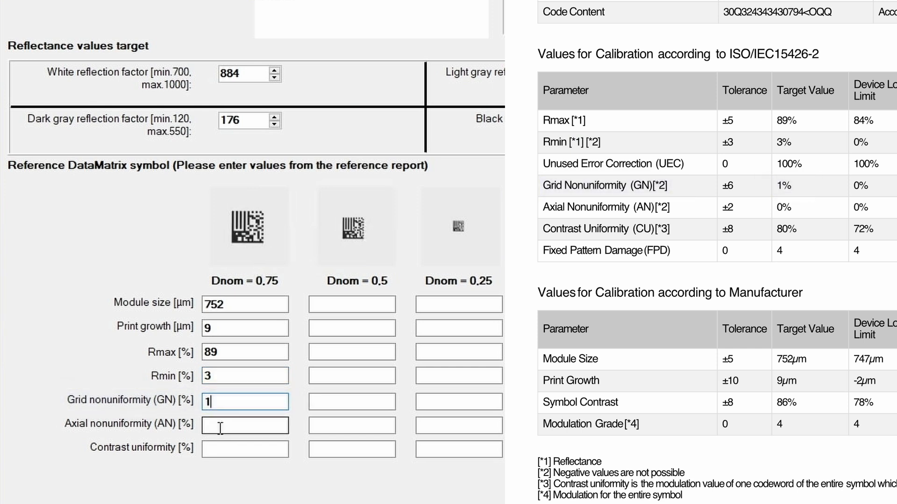
text(0)
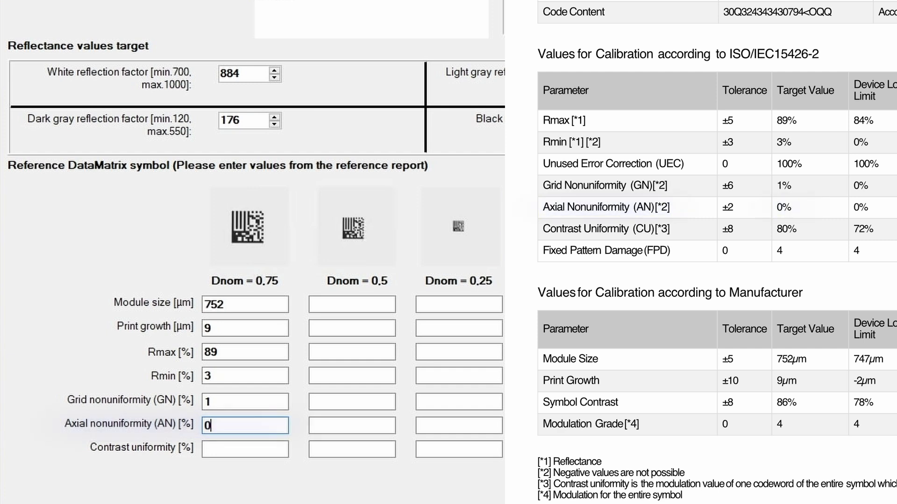
click(245, 449)
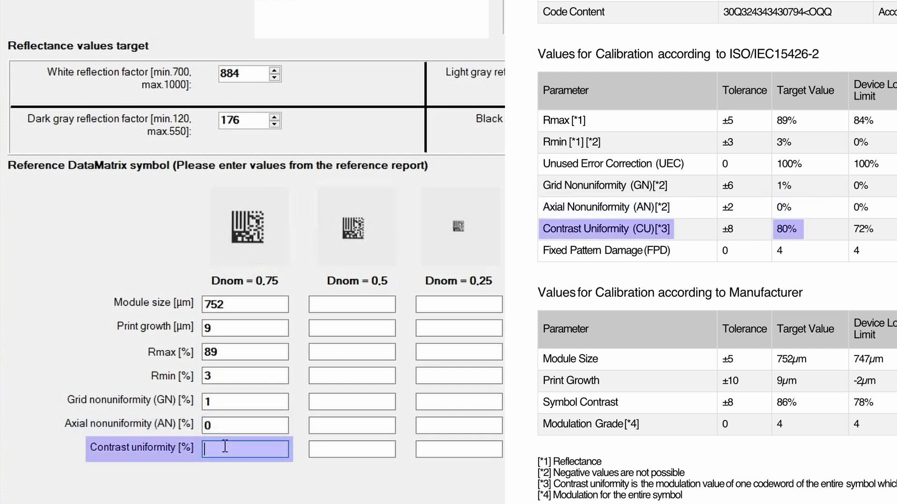
text(80)
click(352, 425)
text(0)
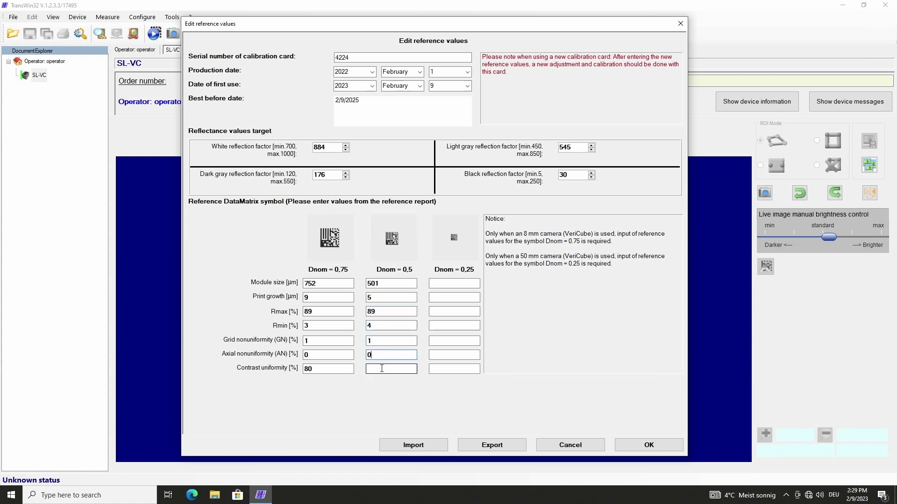
Step: Enter Dnom 0.5 contrast uniformity 68 and the Dnom 0.25 column (251, -5, 90, 5, 1, 0, 38), then save card 4224
text(68)
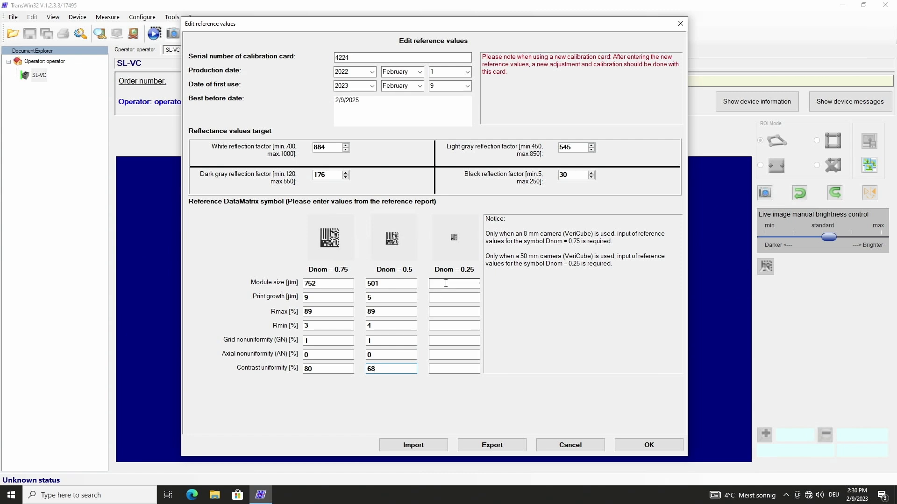
text(251)
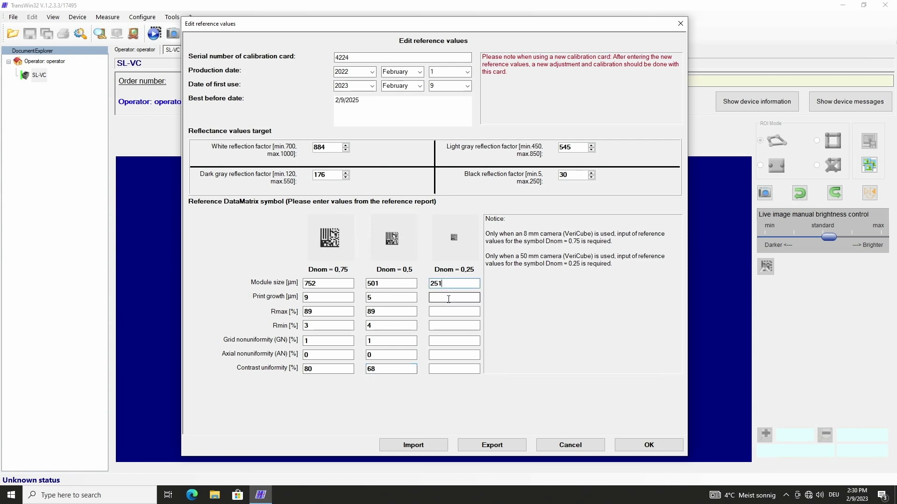
text(-5)
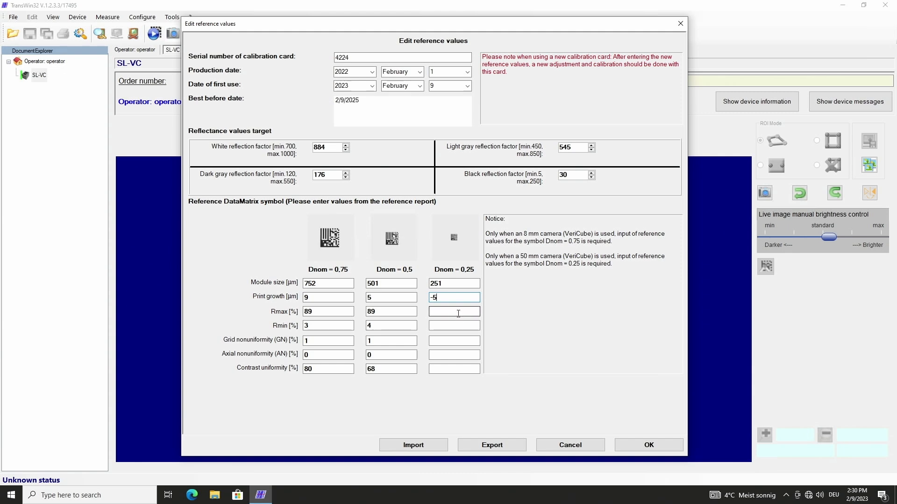
text(90)
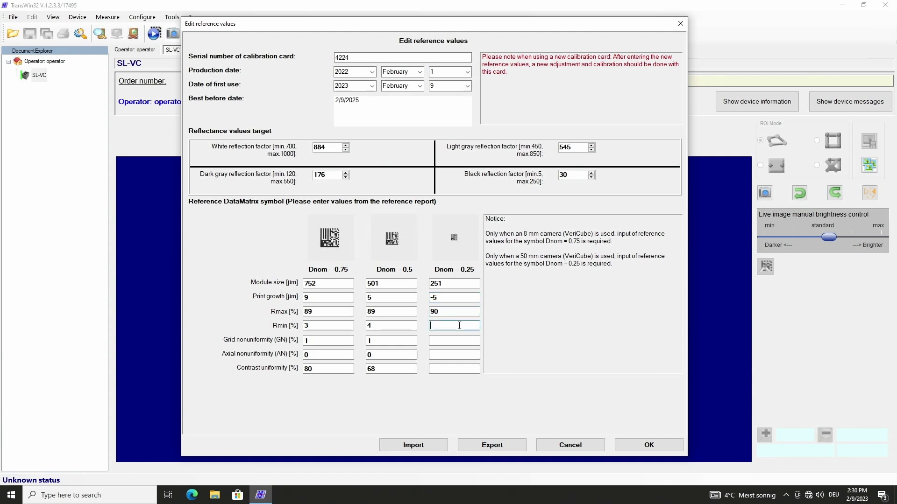
text(1)
click(454, 355)
text(0)
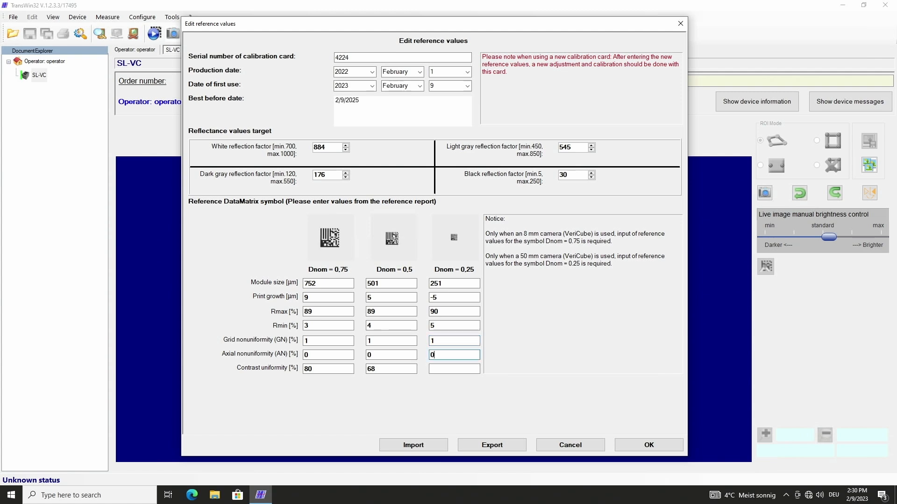
text(38)
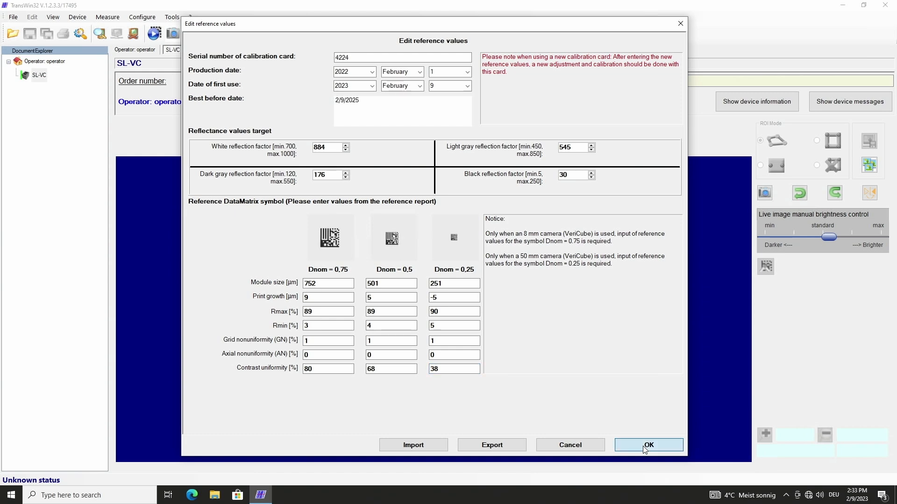
click(647, 445)
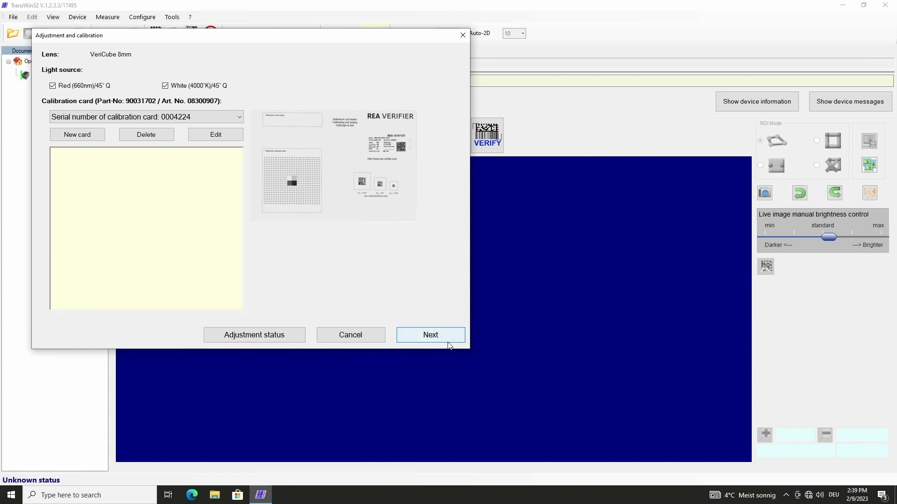
Step: Advance the wizard to adjustment step 1, level correction, with the white card in the live image
click(430, 335)
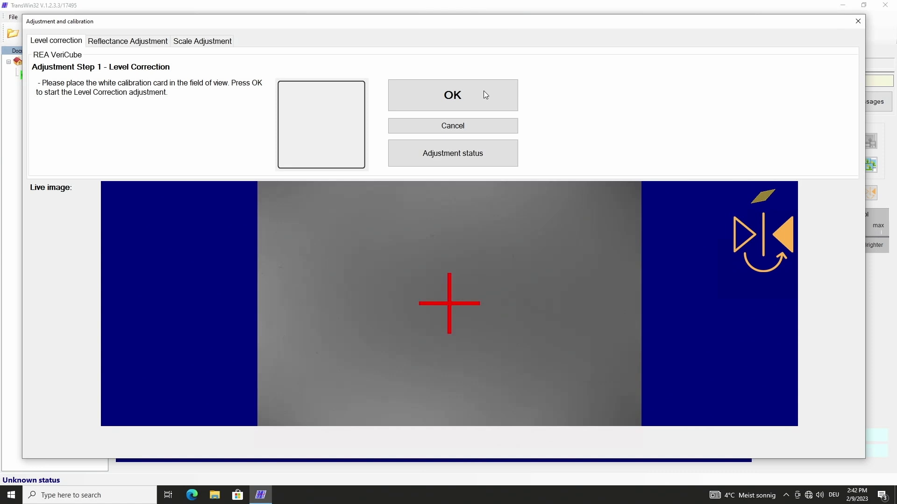
Step: Run the level correction adjustment and move on to the reflectance step
click(453, 94)
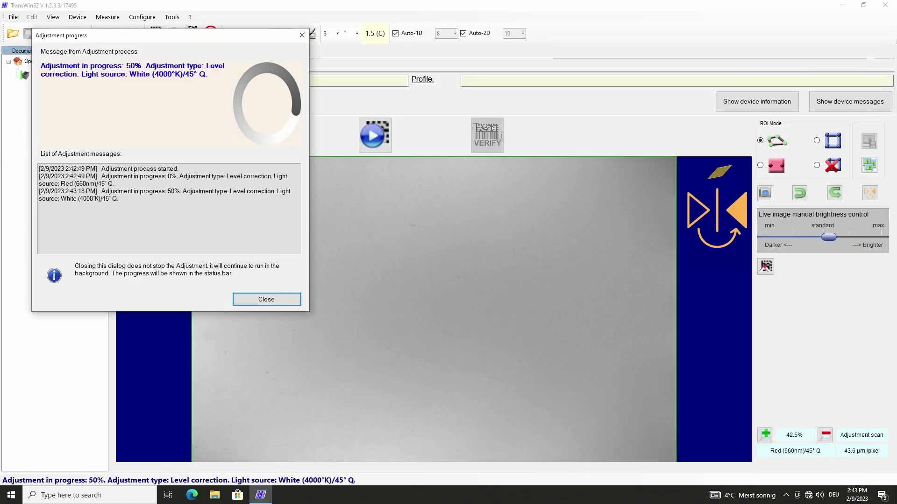
click(266, 299)
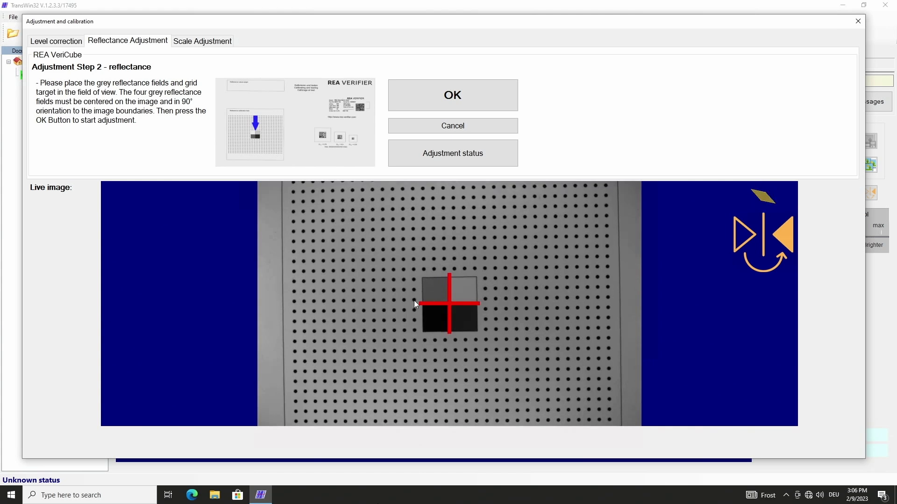
mouse_move(452, 95)
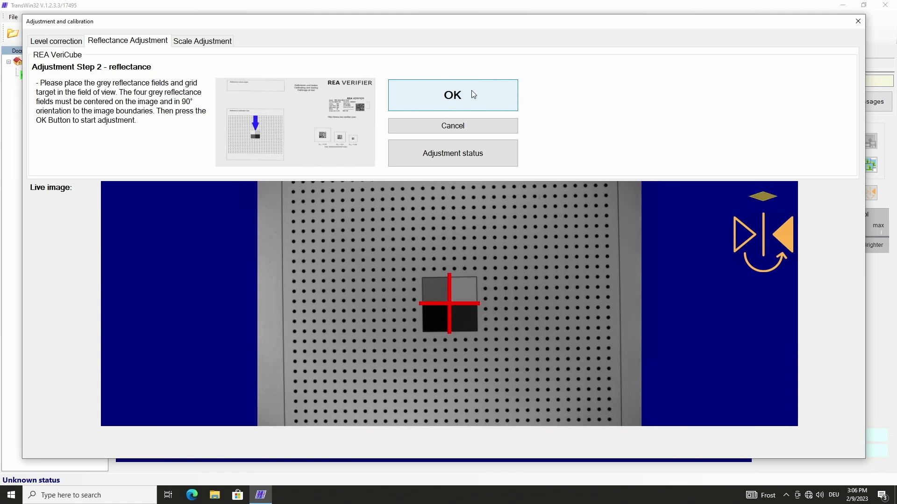
Step: Run the reflectance and scale adjustments, yielding a PASS calibration report for red and white light
click(452, 95)
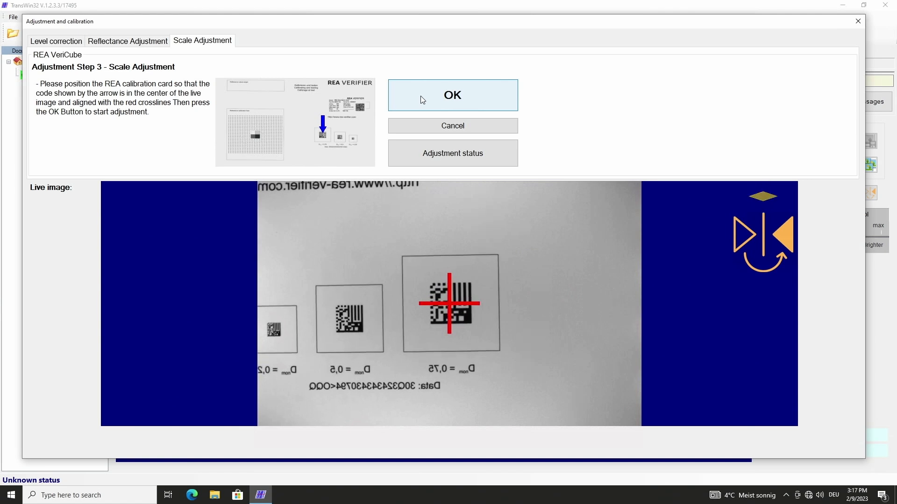
click(453, 95)
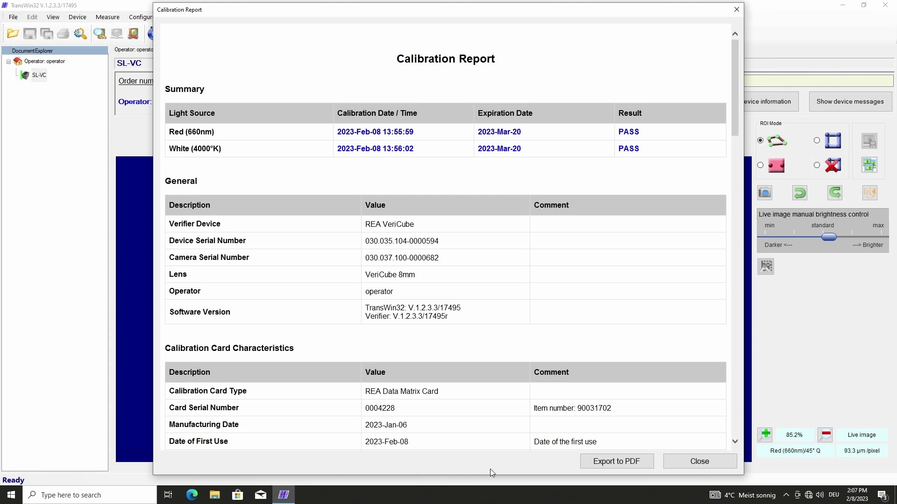
mouse_move(618, 91)
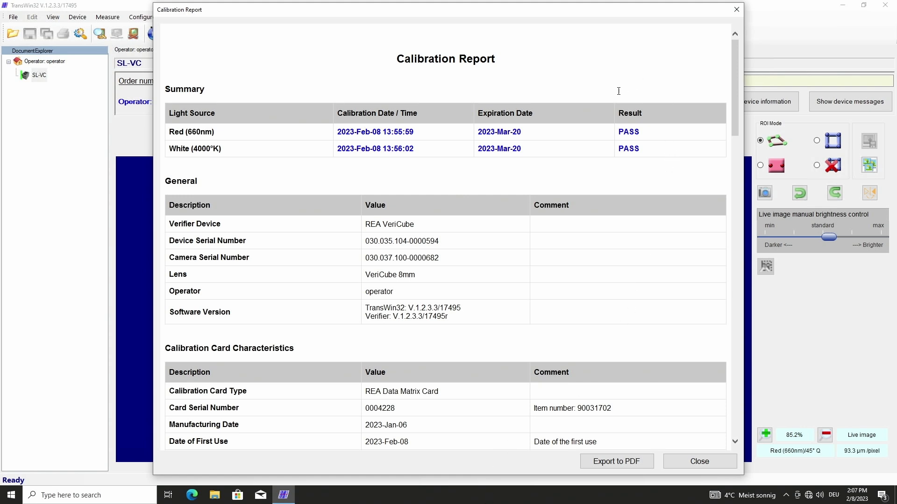
mouse_move(736, 106)
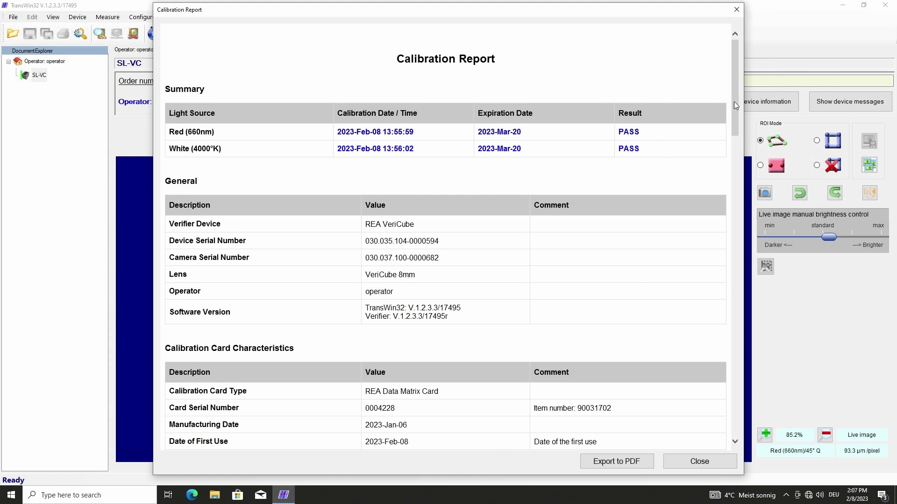
scroll(down, 3)
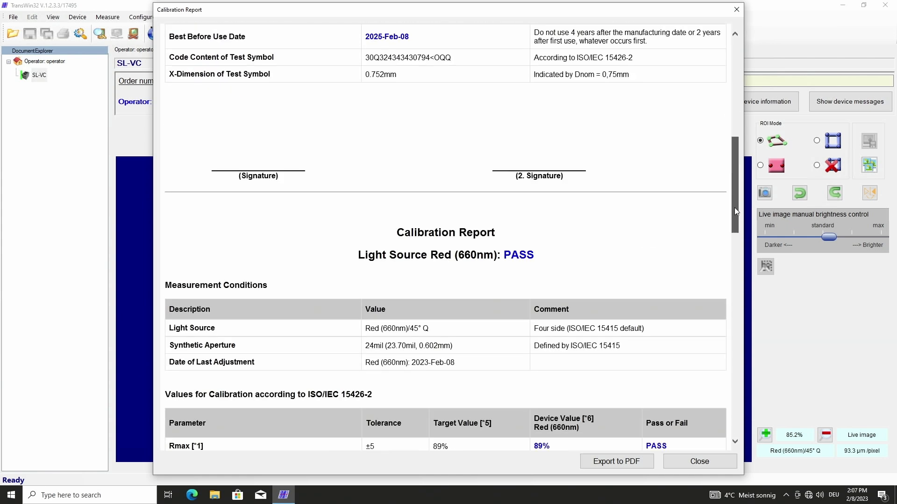
scroll(down, 3)
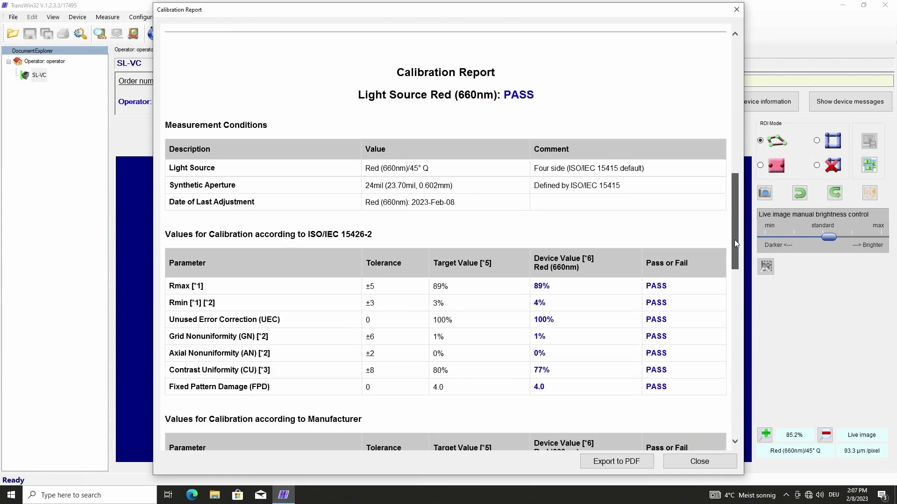
scroll(down, 3)
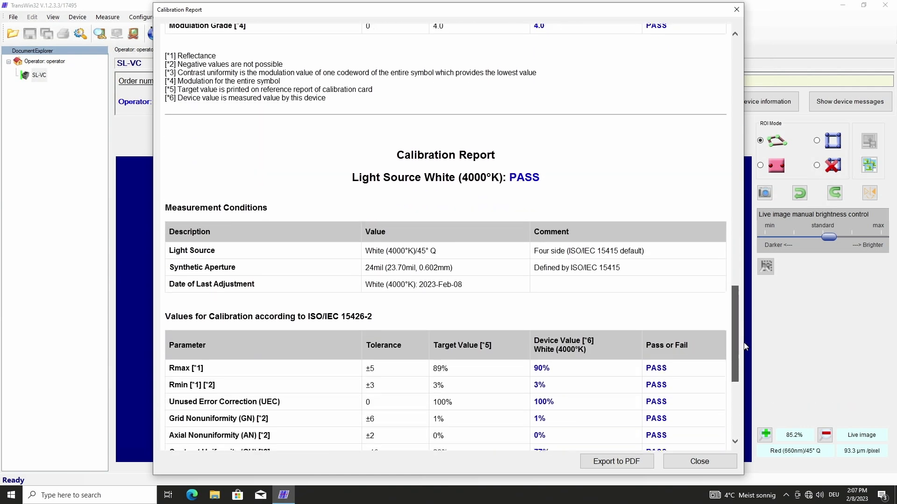
scroll(down, 3)
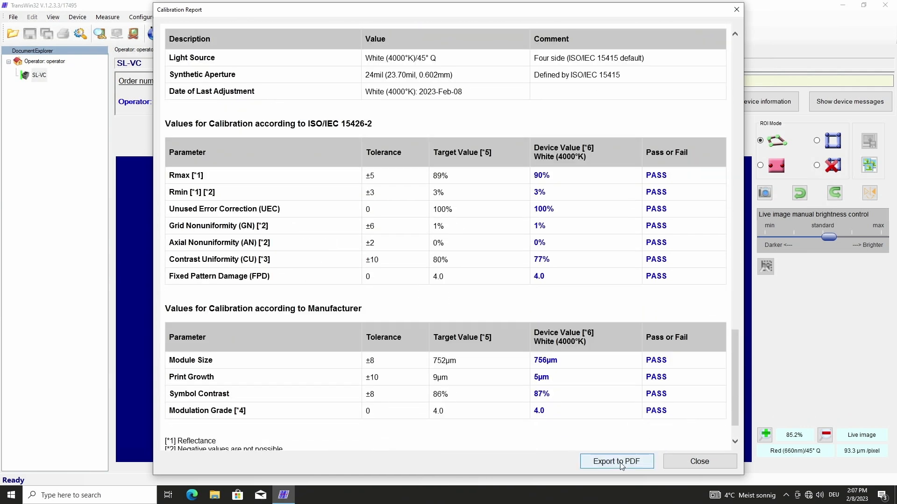